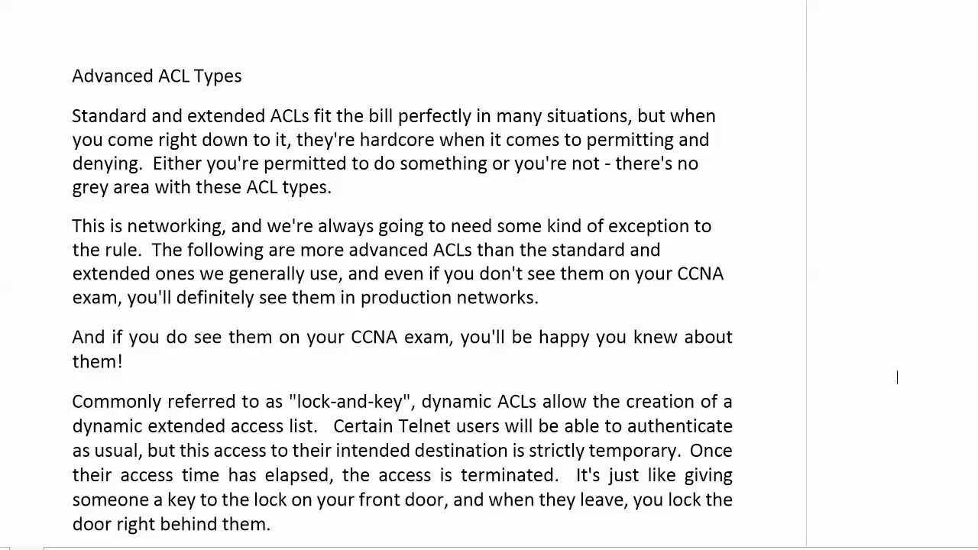
Step: Scroll the ACL notes down to the lock-and-key steps and both Telnet-authentication diagrams
scroll("down", 3)
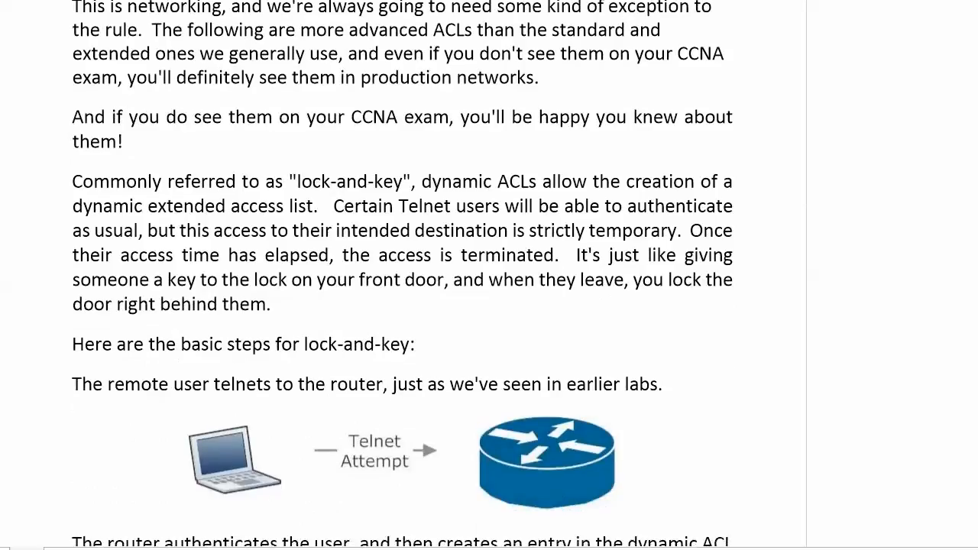
scroll("down", 3)
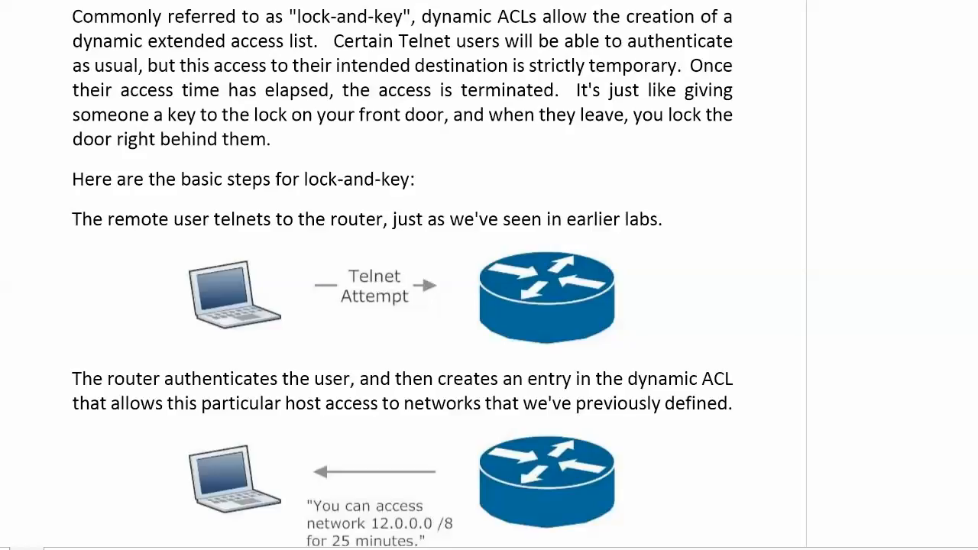
scroll("down", 3)
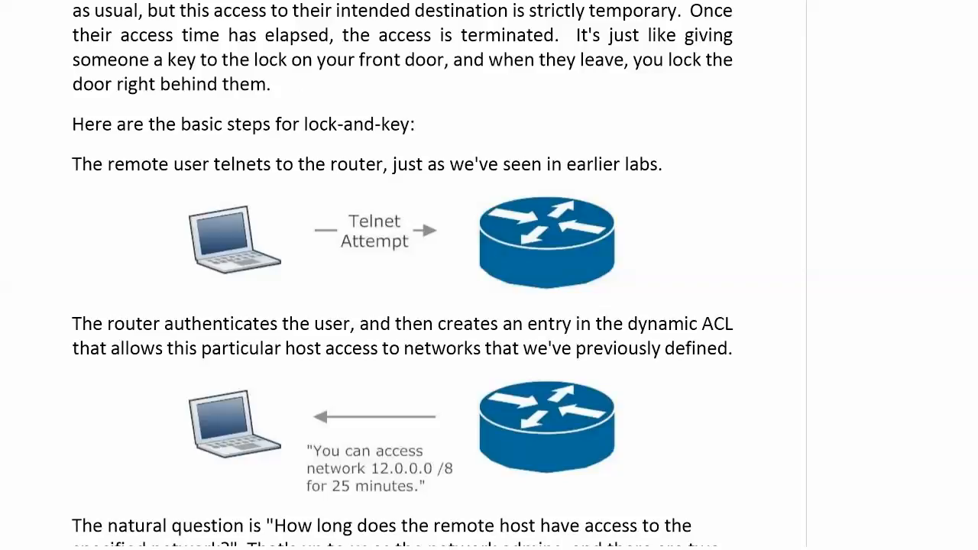
Step: Scroll further to the idle-timeout item and the time-based ACL time-range section
scroll("down", 3)
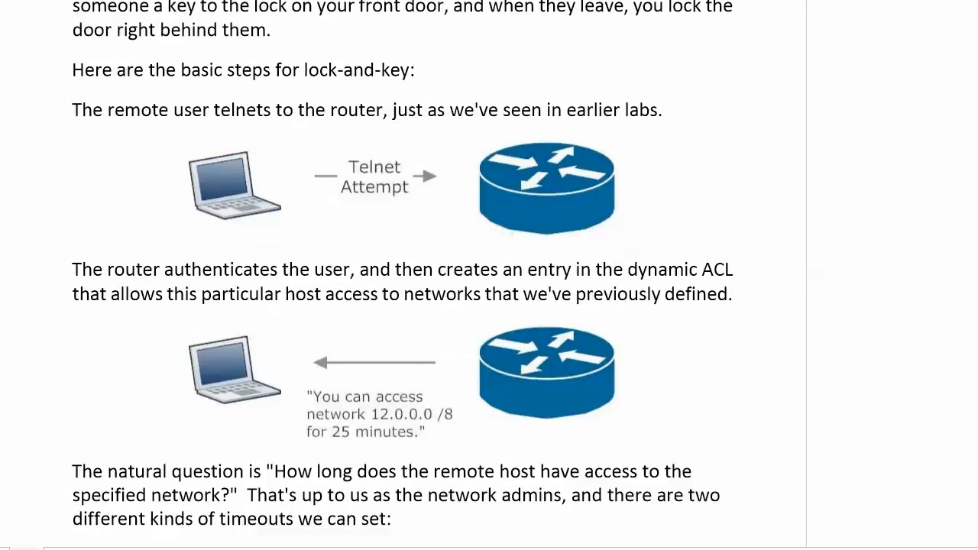
scroll("down", 3)
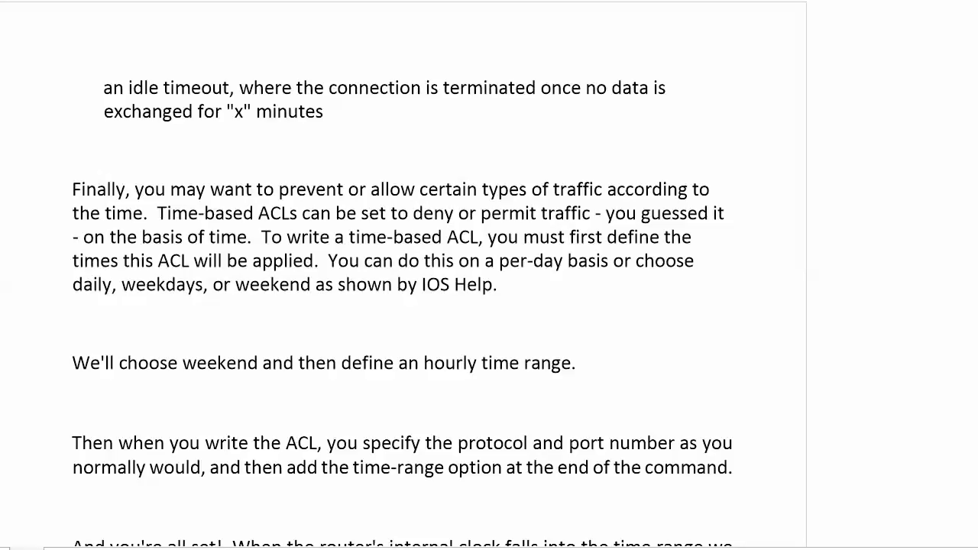
scroll("down", 3)
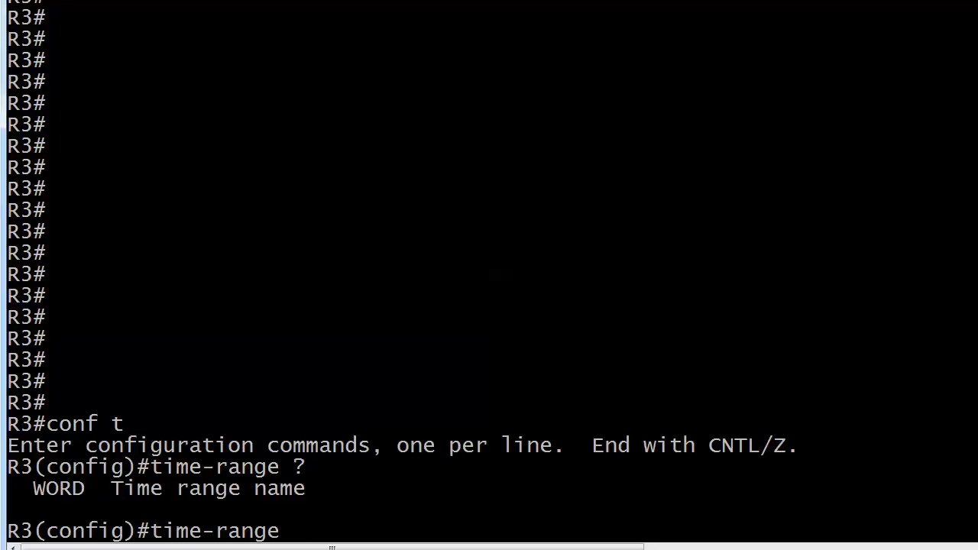
Step: Create time range TUESDAYNIGHT on R3 and list its absolute and periodic configuration commands
type("T")
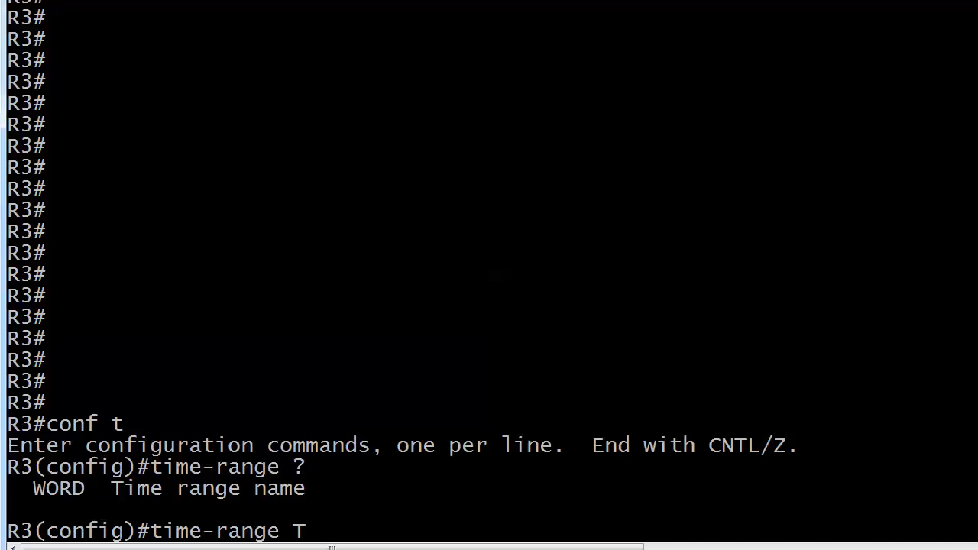
type("UESDAYNIGHT ?")
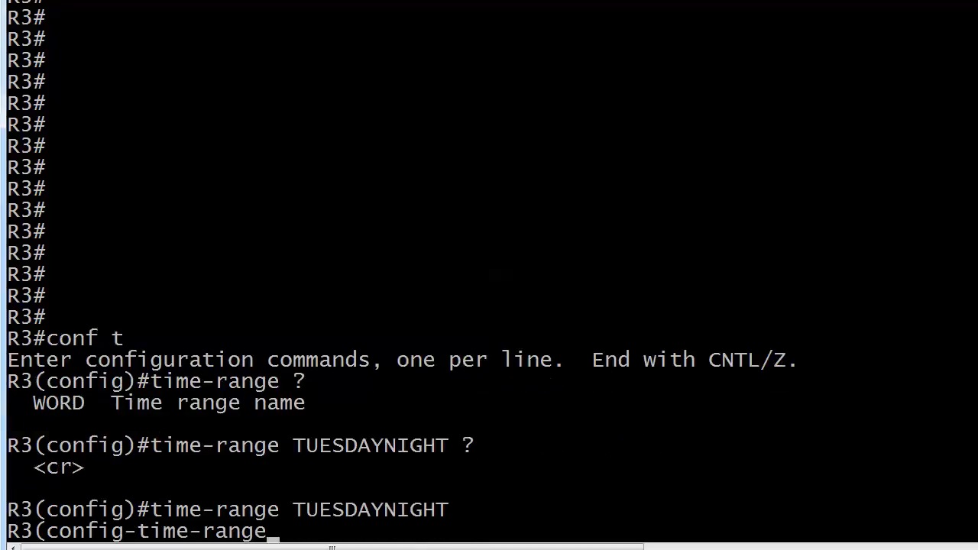
key("Enter")
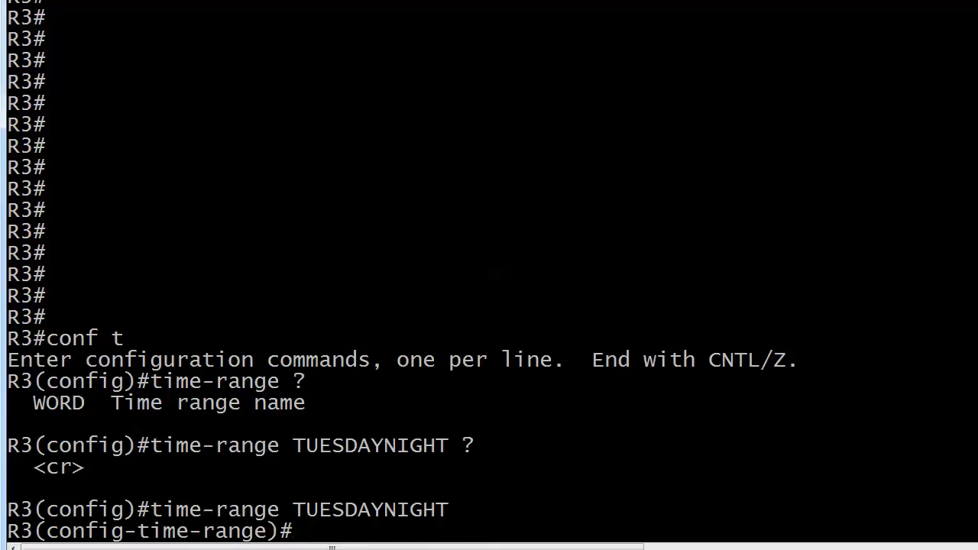
type("?")
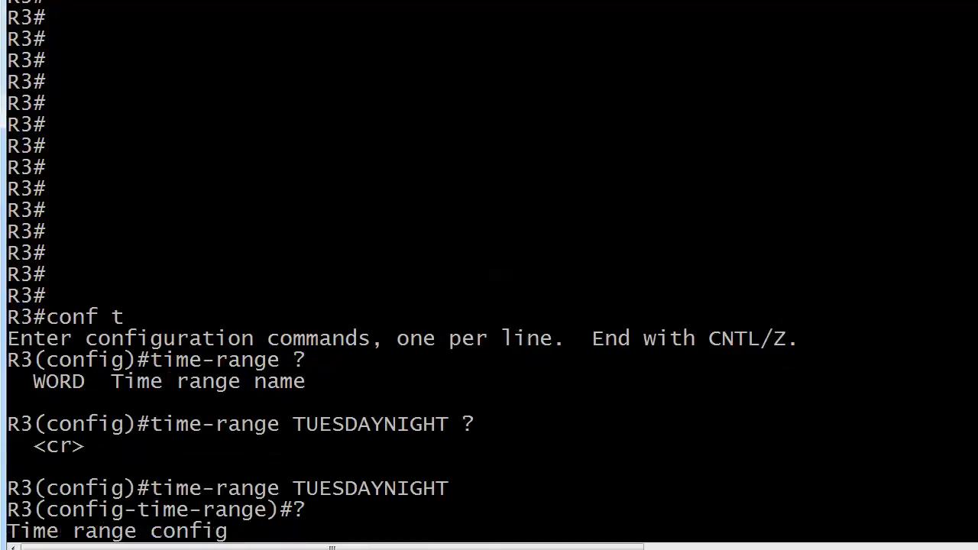
key("Enter")
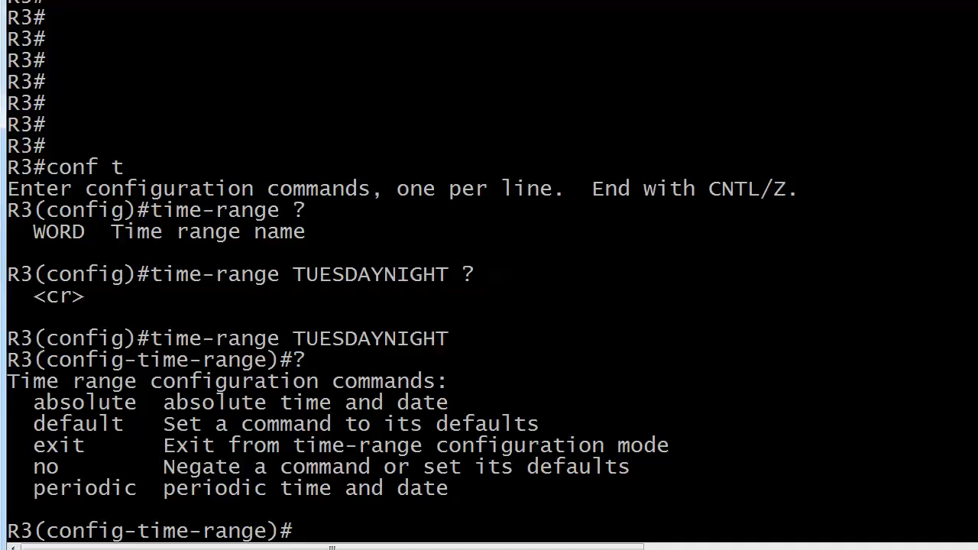
Step: Check IOS help for absolute, periodic, and periodic Tuesday schedule options
type("absotl")
type("period")
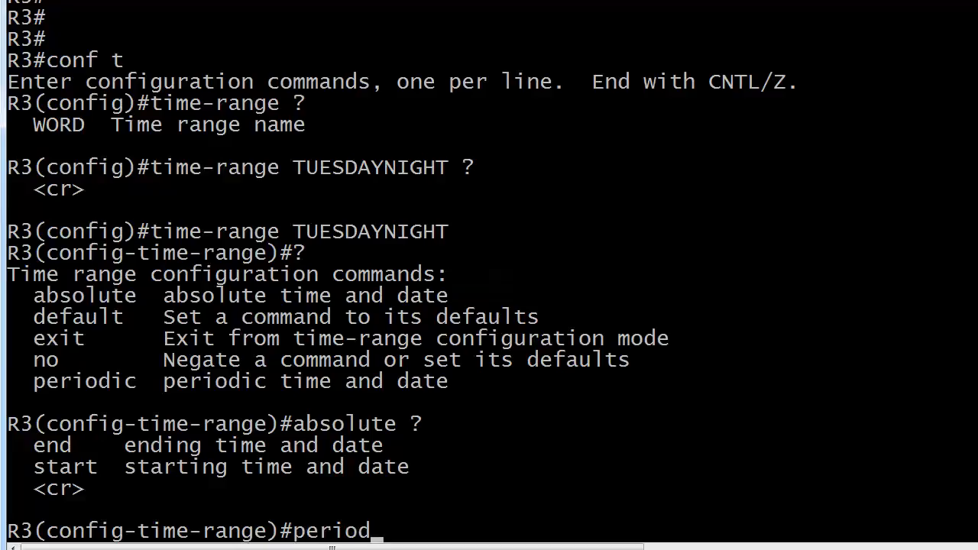
type("ic ?")
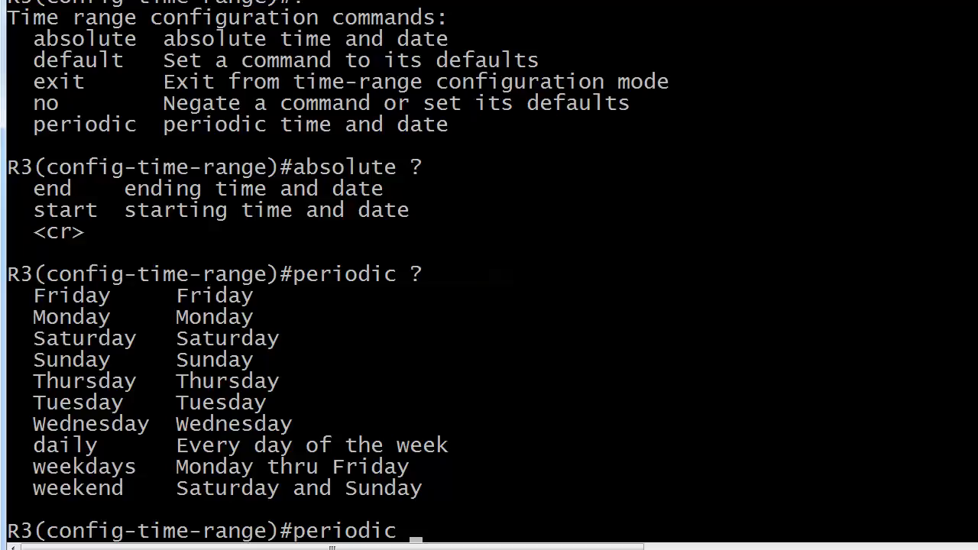
type("Tuesday")
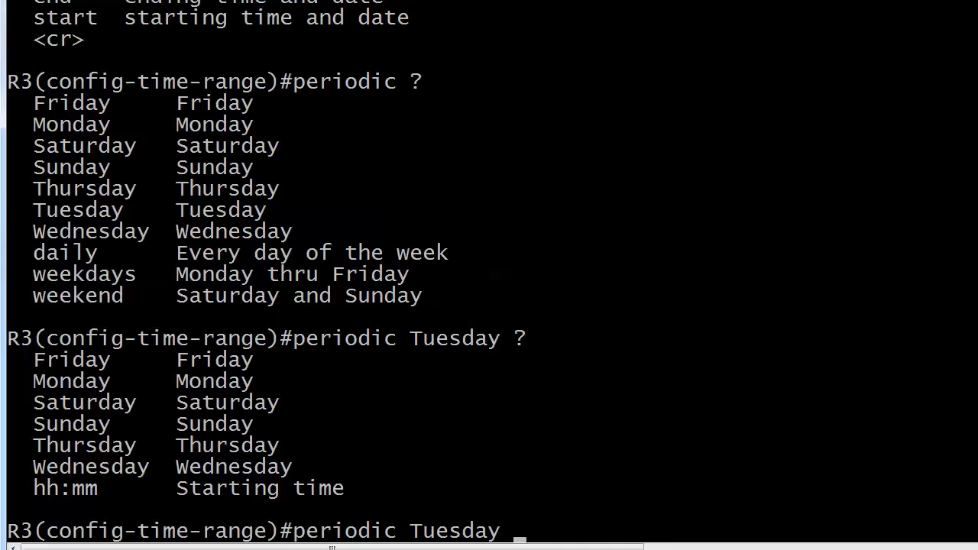
Step: Schedule TUESDAYNIGHT as periodic Tuesday from 19:00 to 23:00
type("19:00 to")
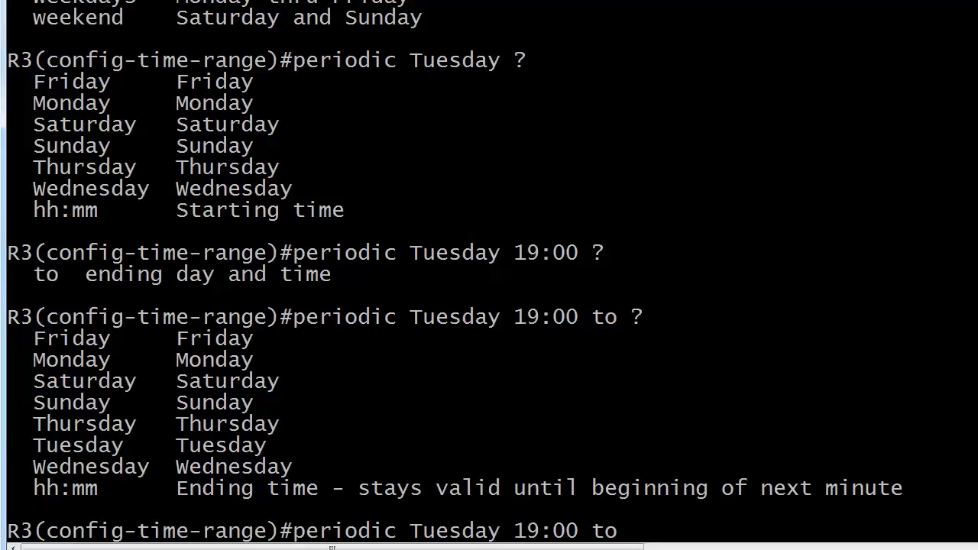
type("23")
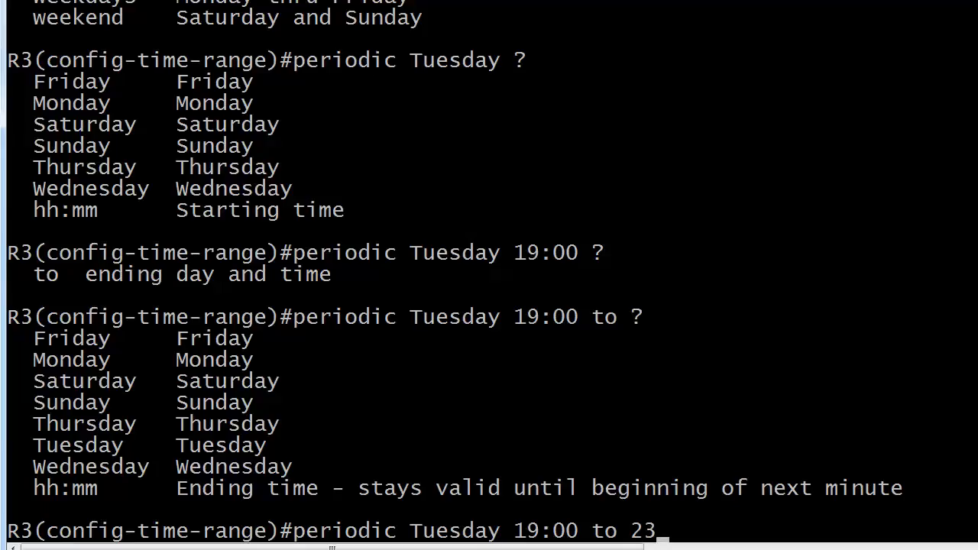
type(":00")
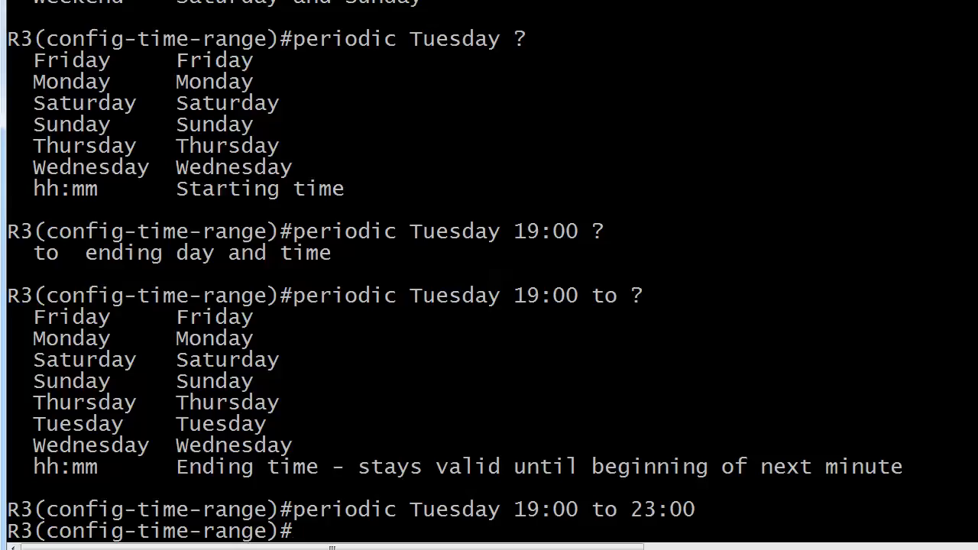
Step: Exit time-range configuration and begin typing an access-list command
type("exit")
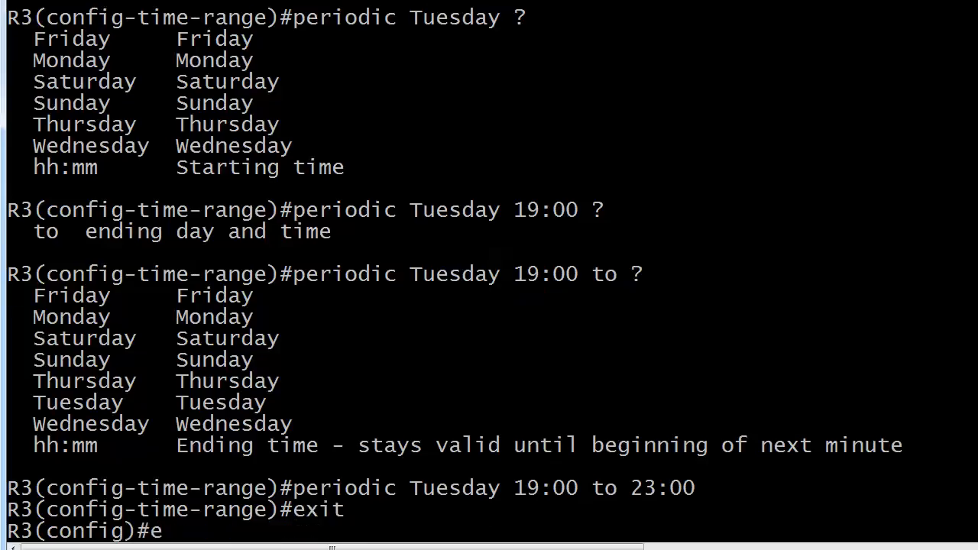
type("cces")
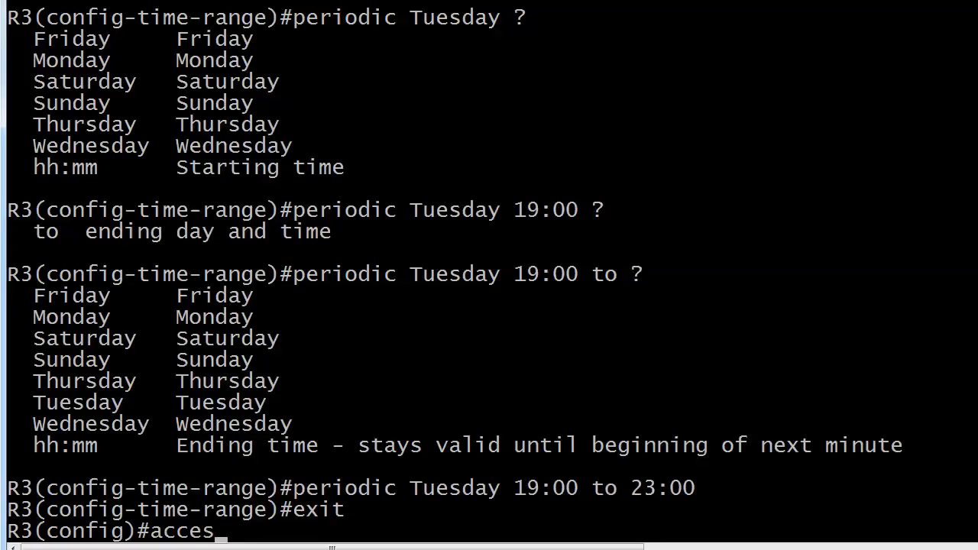
type("s-list")
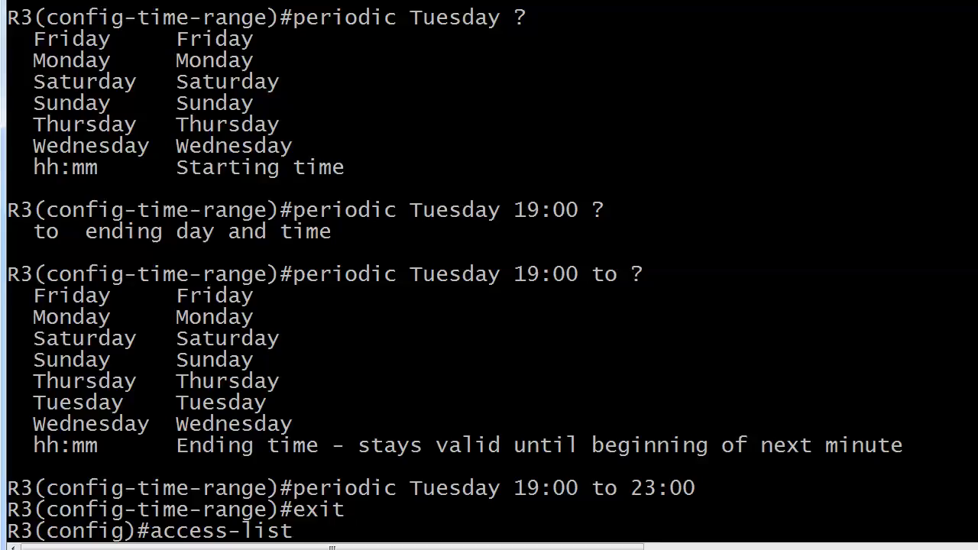
Step: Type the ACL 100 entry 'deny tcp any any eq 23', checking help options along the way
type("?")
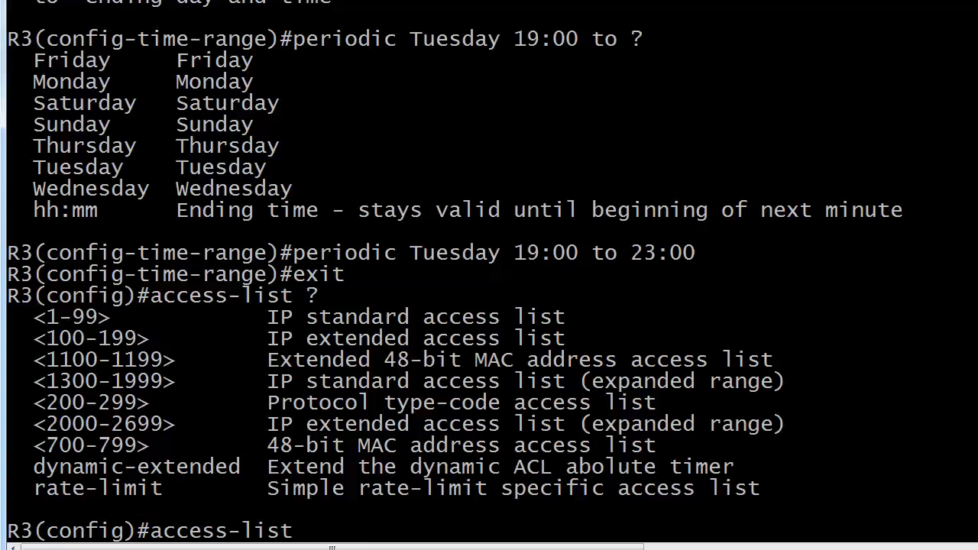
type("100 ?")
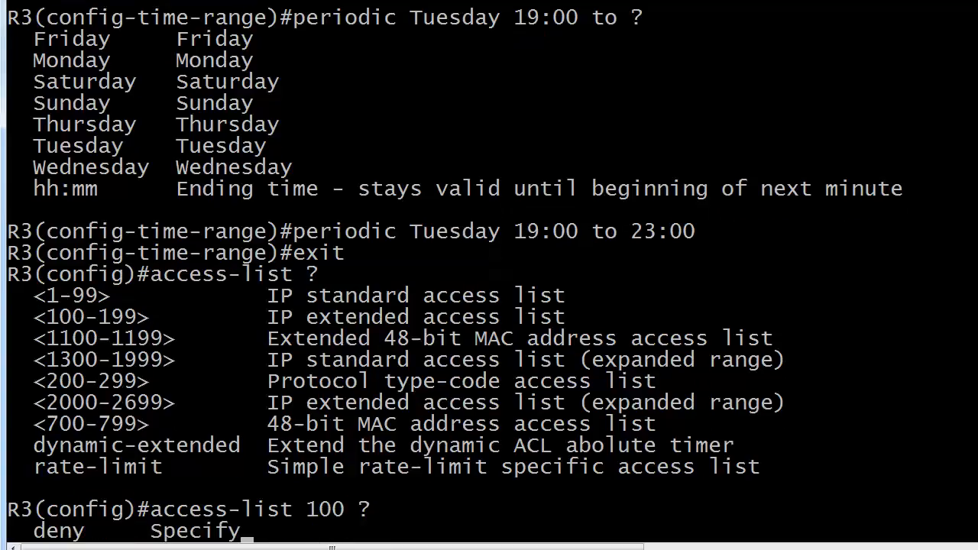
type("d")
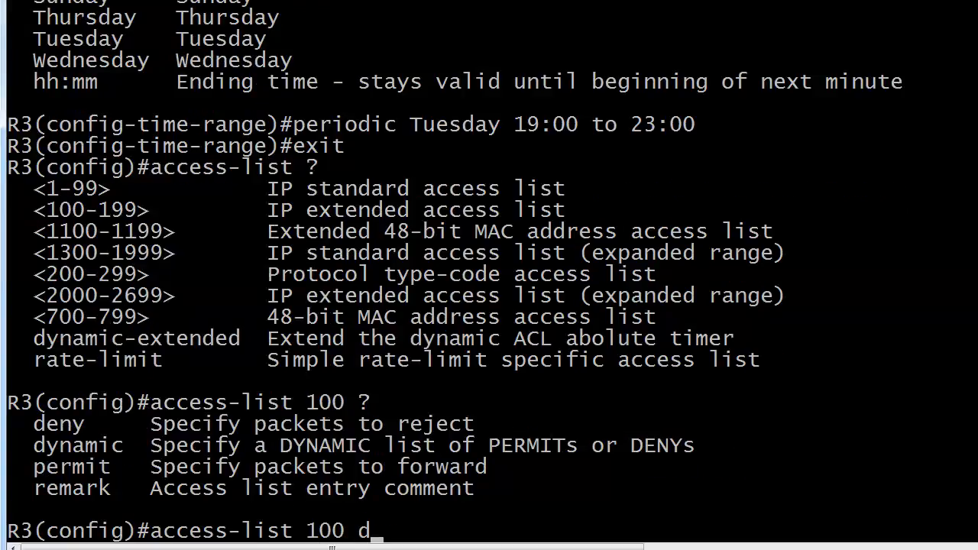
type("eny ?")
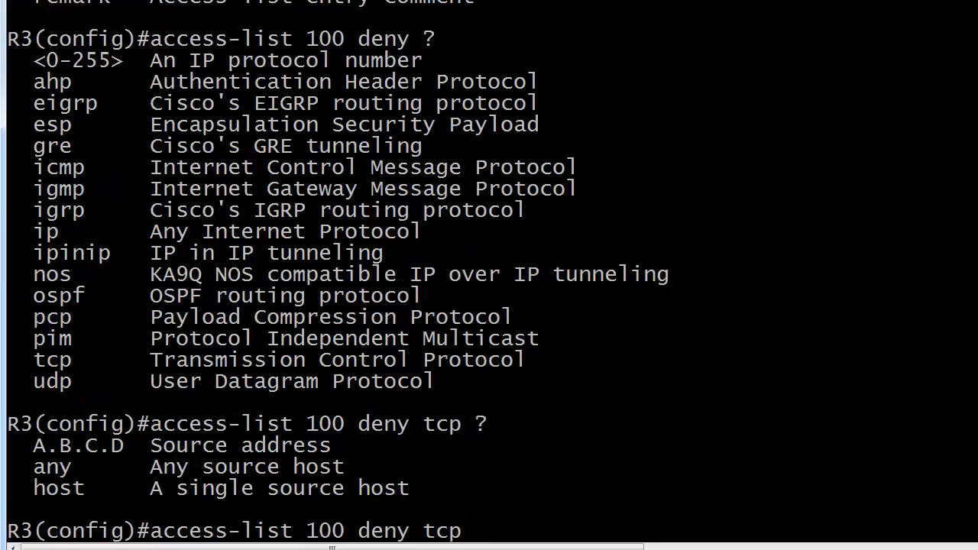
type("any any")
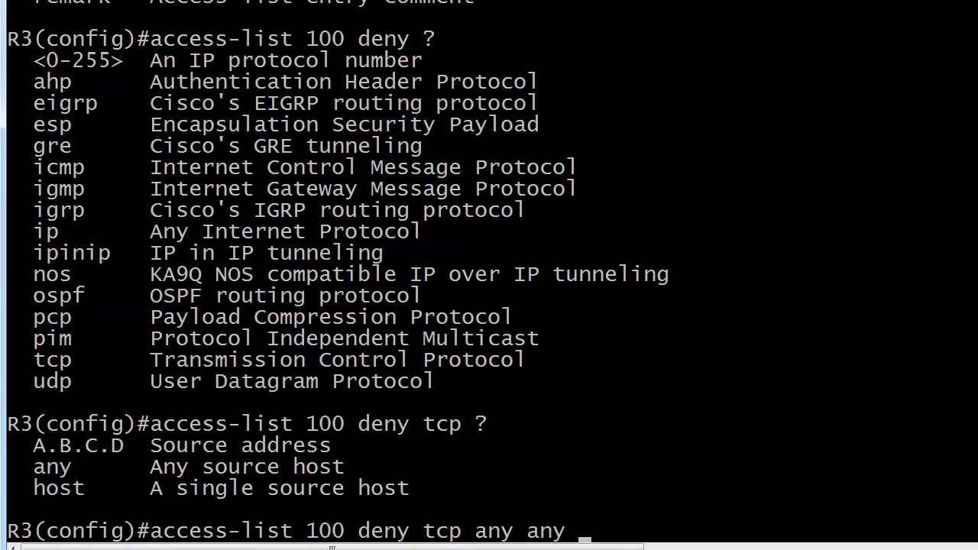
type("?")
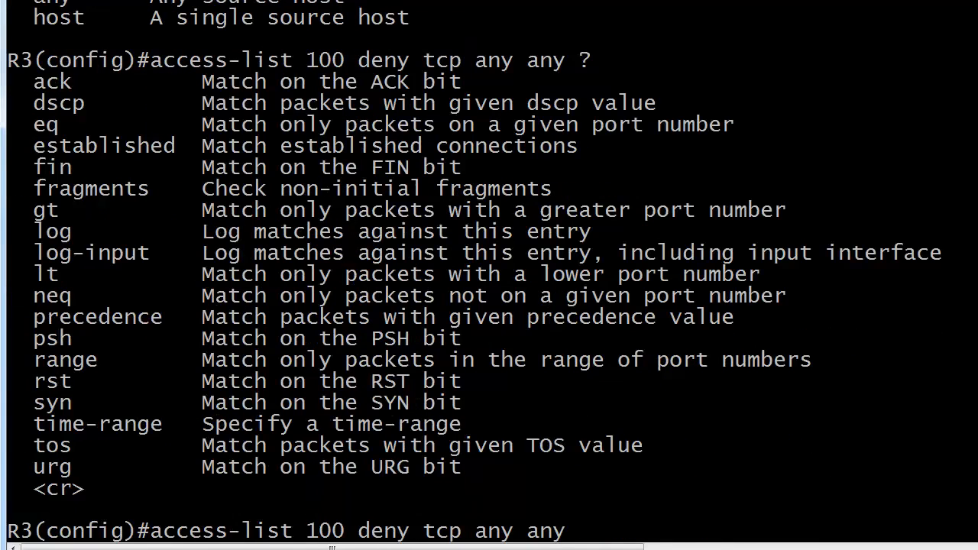
type("eq")
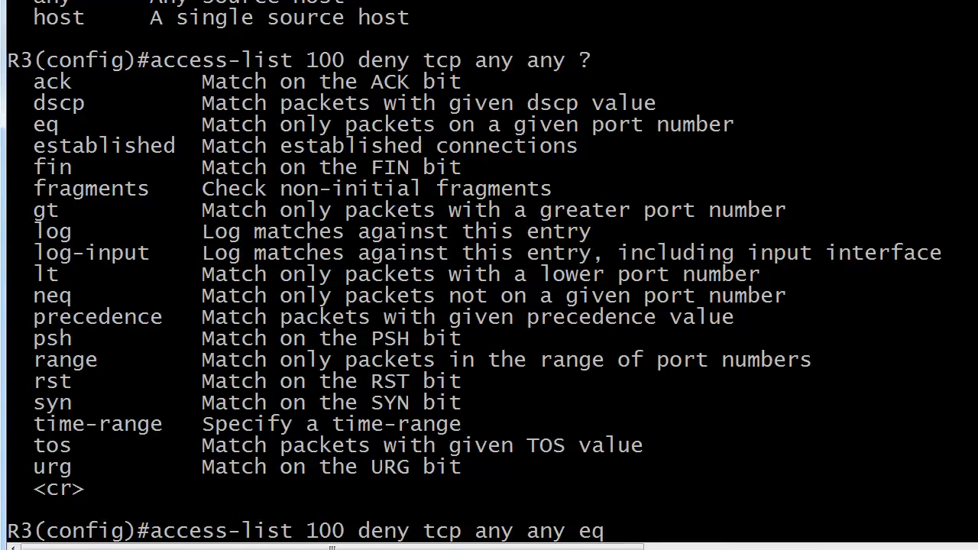
type("?")
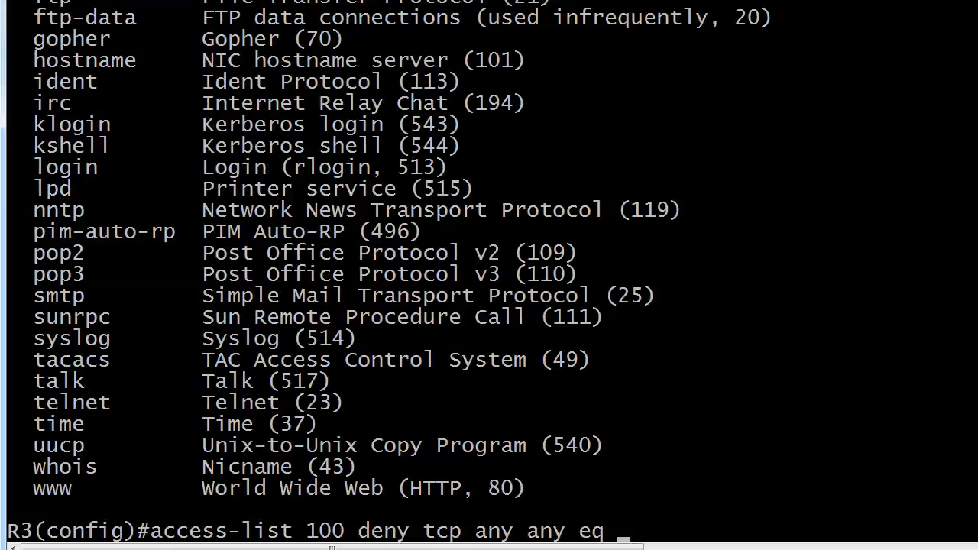
type("23")
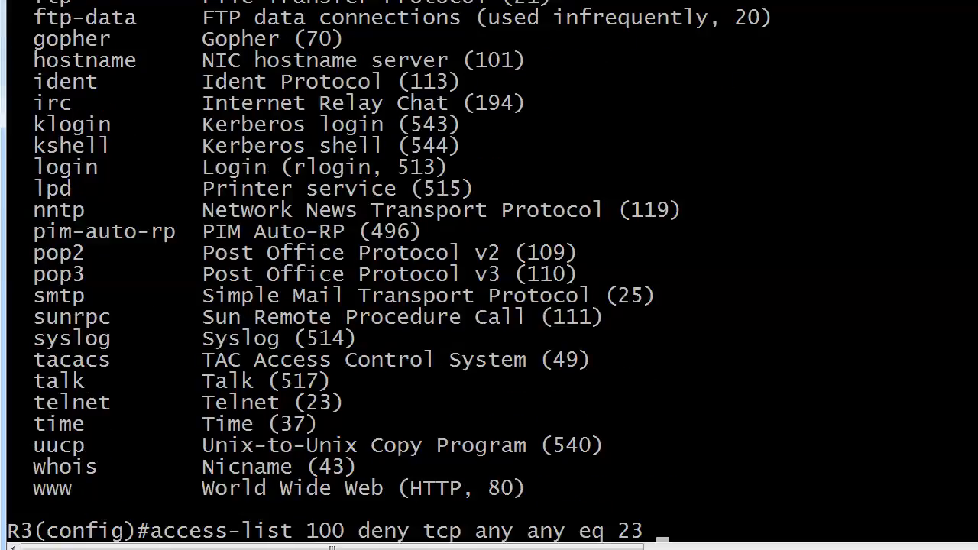
type("?")
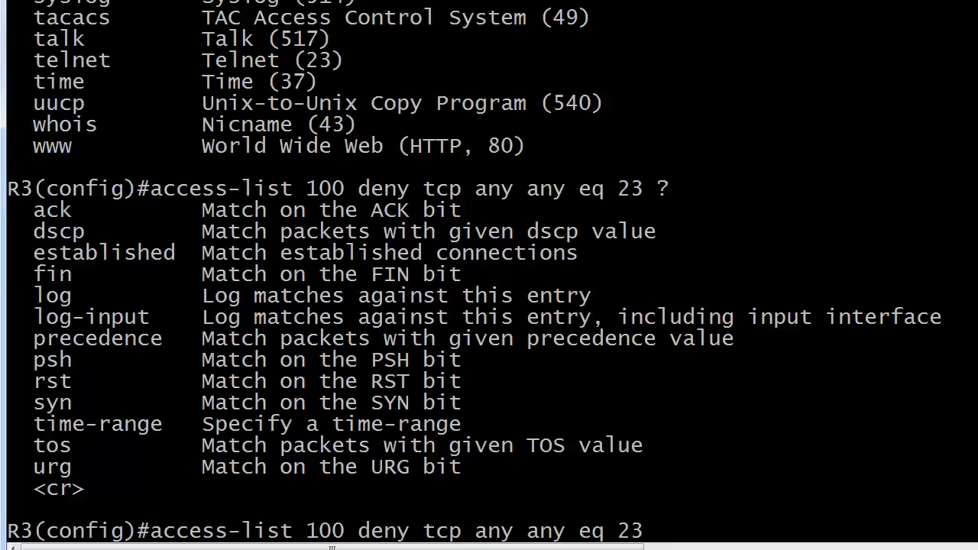
Step: Attach time-range TUESDAYNIGHT to the telnet-deny entry and start another access-list 100 line
type("time")
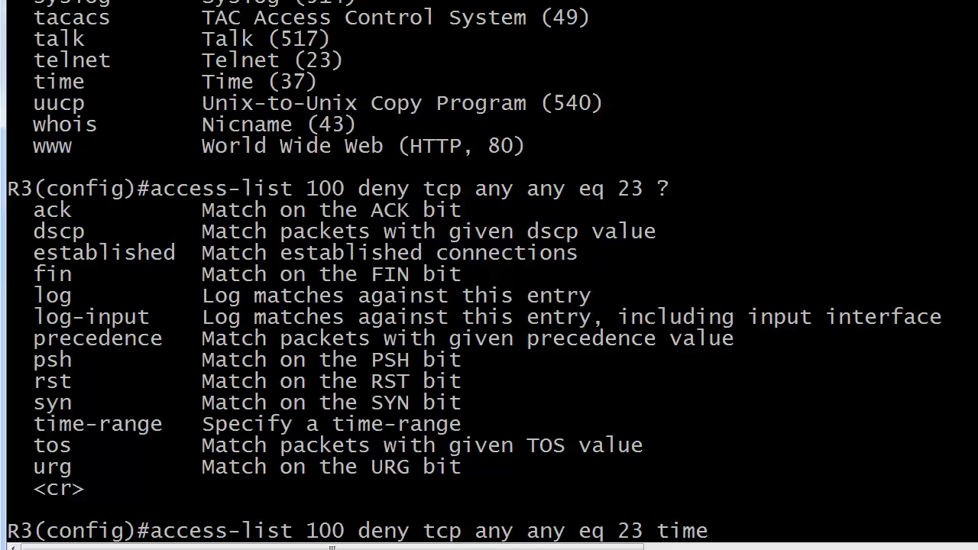
type("-range")
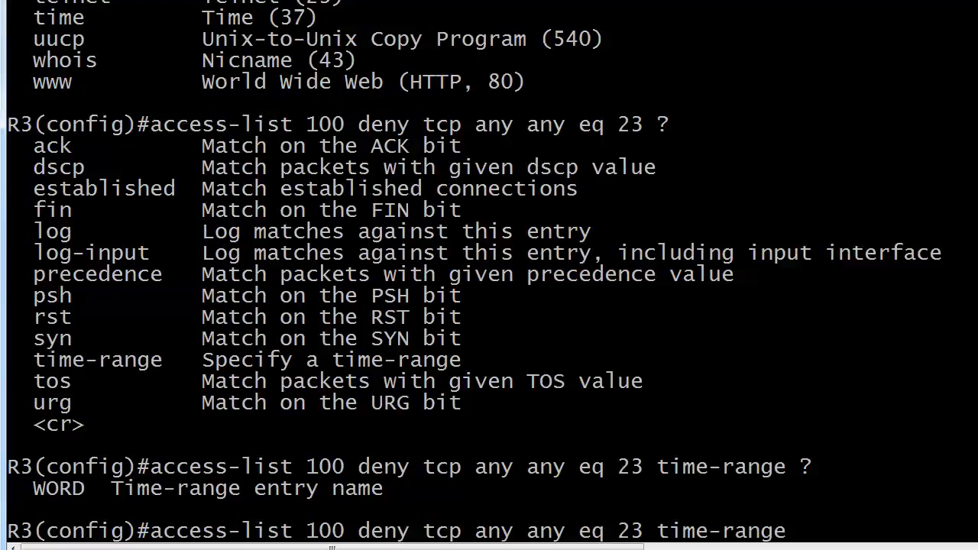
type("TUESDAYNIGHT")
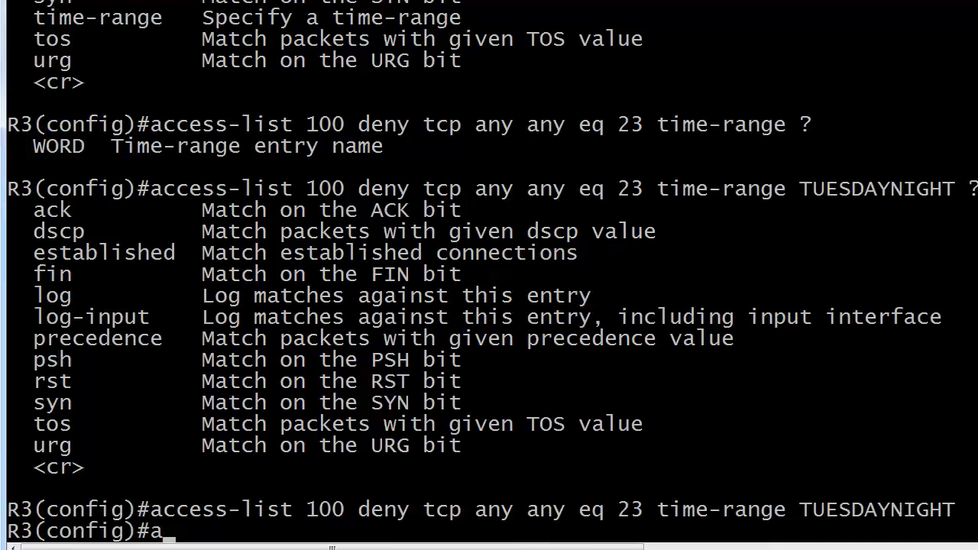
type("ccess-list 100 perm ip any an")
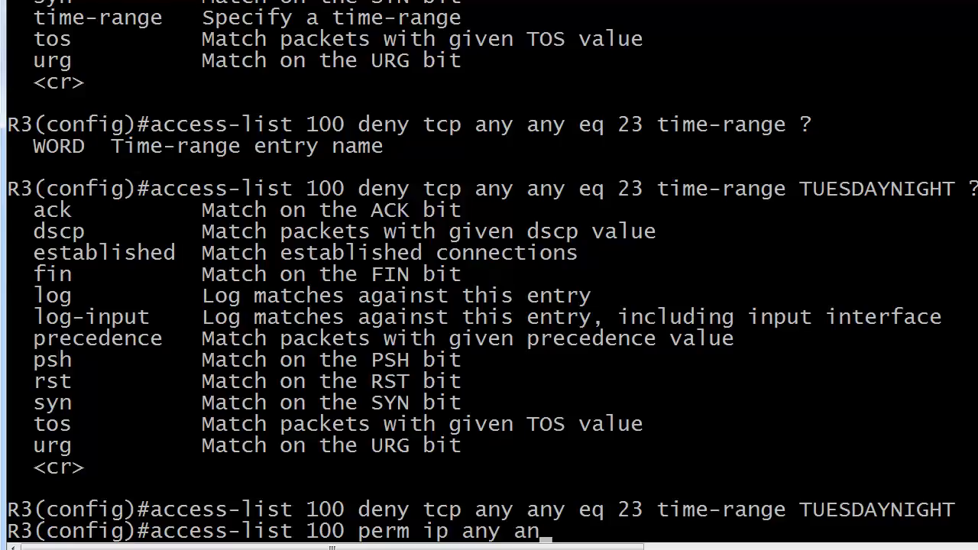
Step: Finish and commit 'access-list 100 permit ip any any'
type("y")
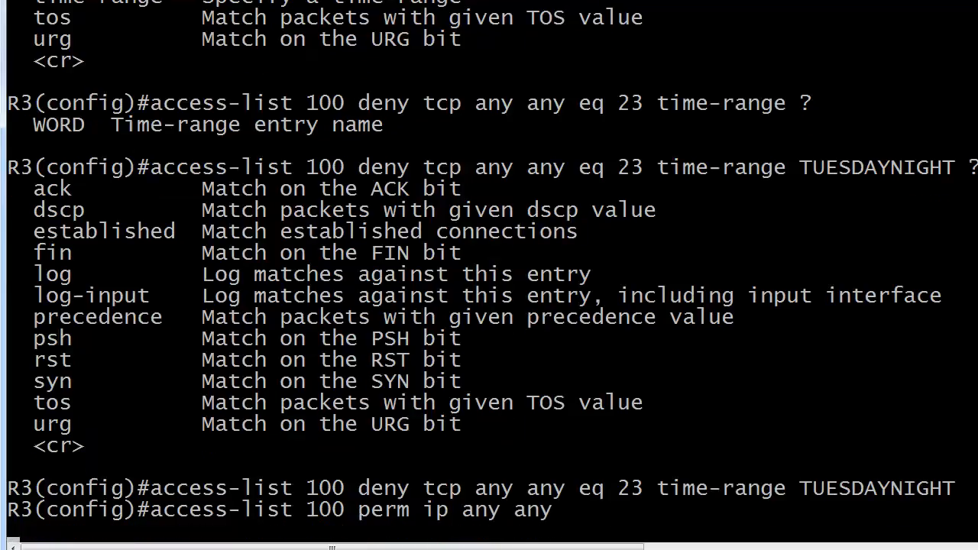
key("enter")
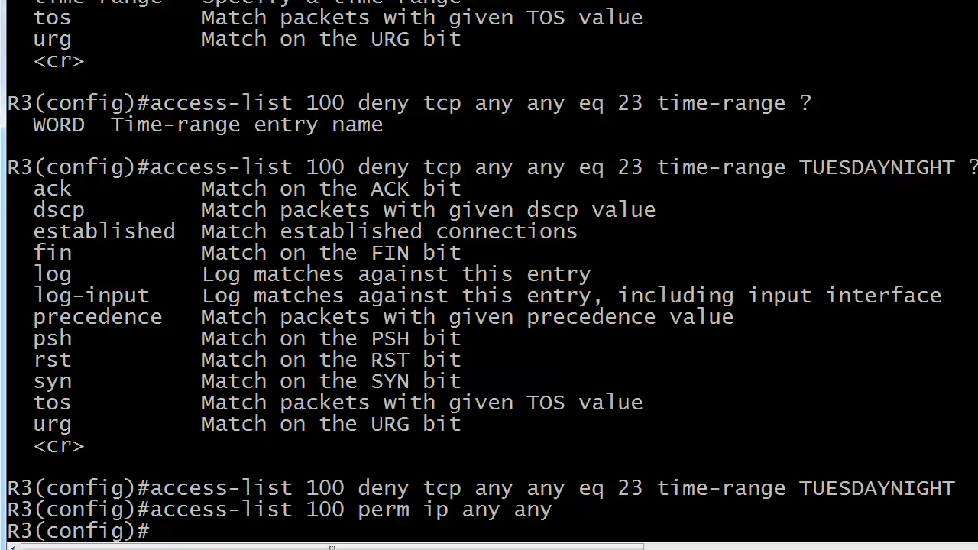
Step: Run show access-list to confirm the TUESDAYNIGHT telnet deny shows as active
type("show access-list")
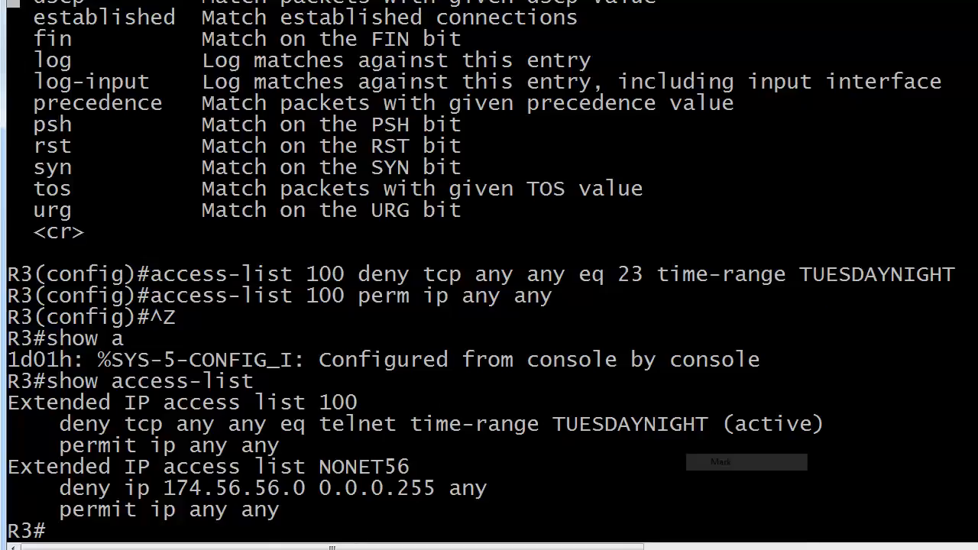
double_click(772, 424)
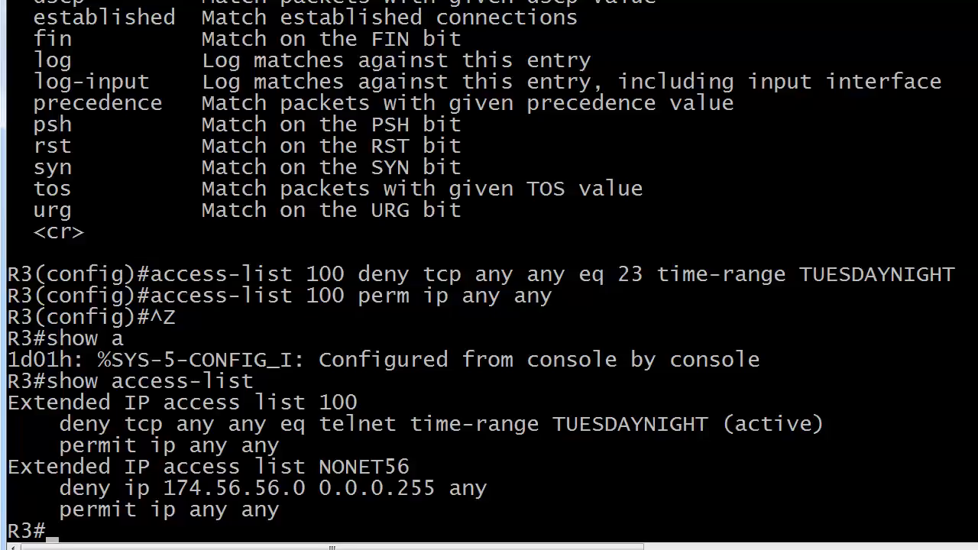
type("show")
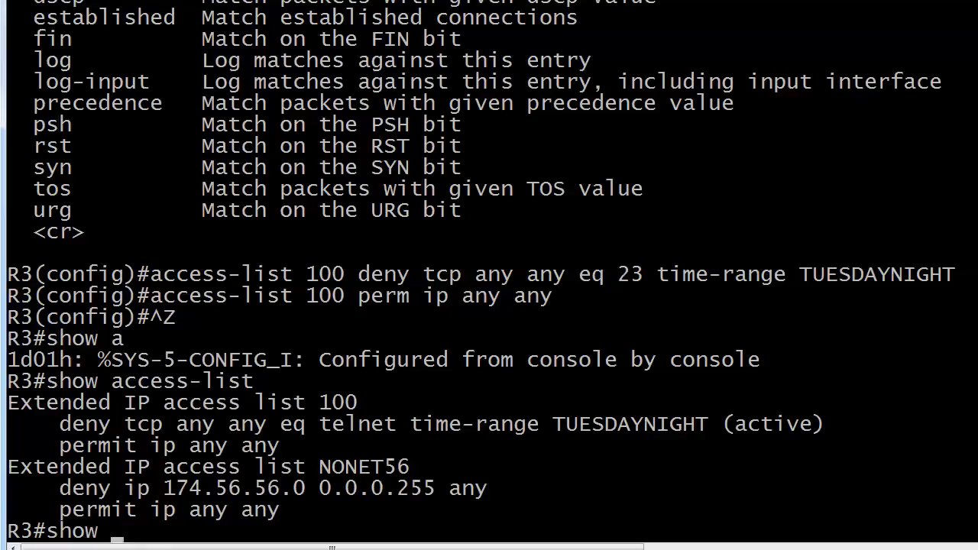